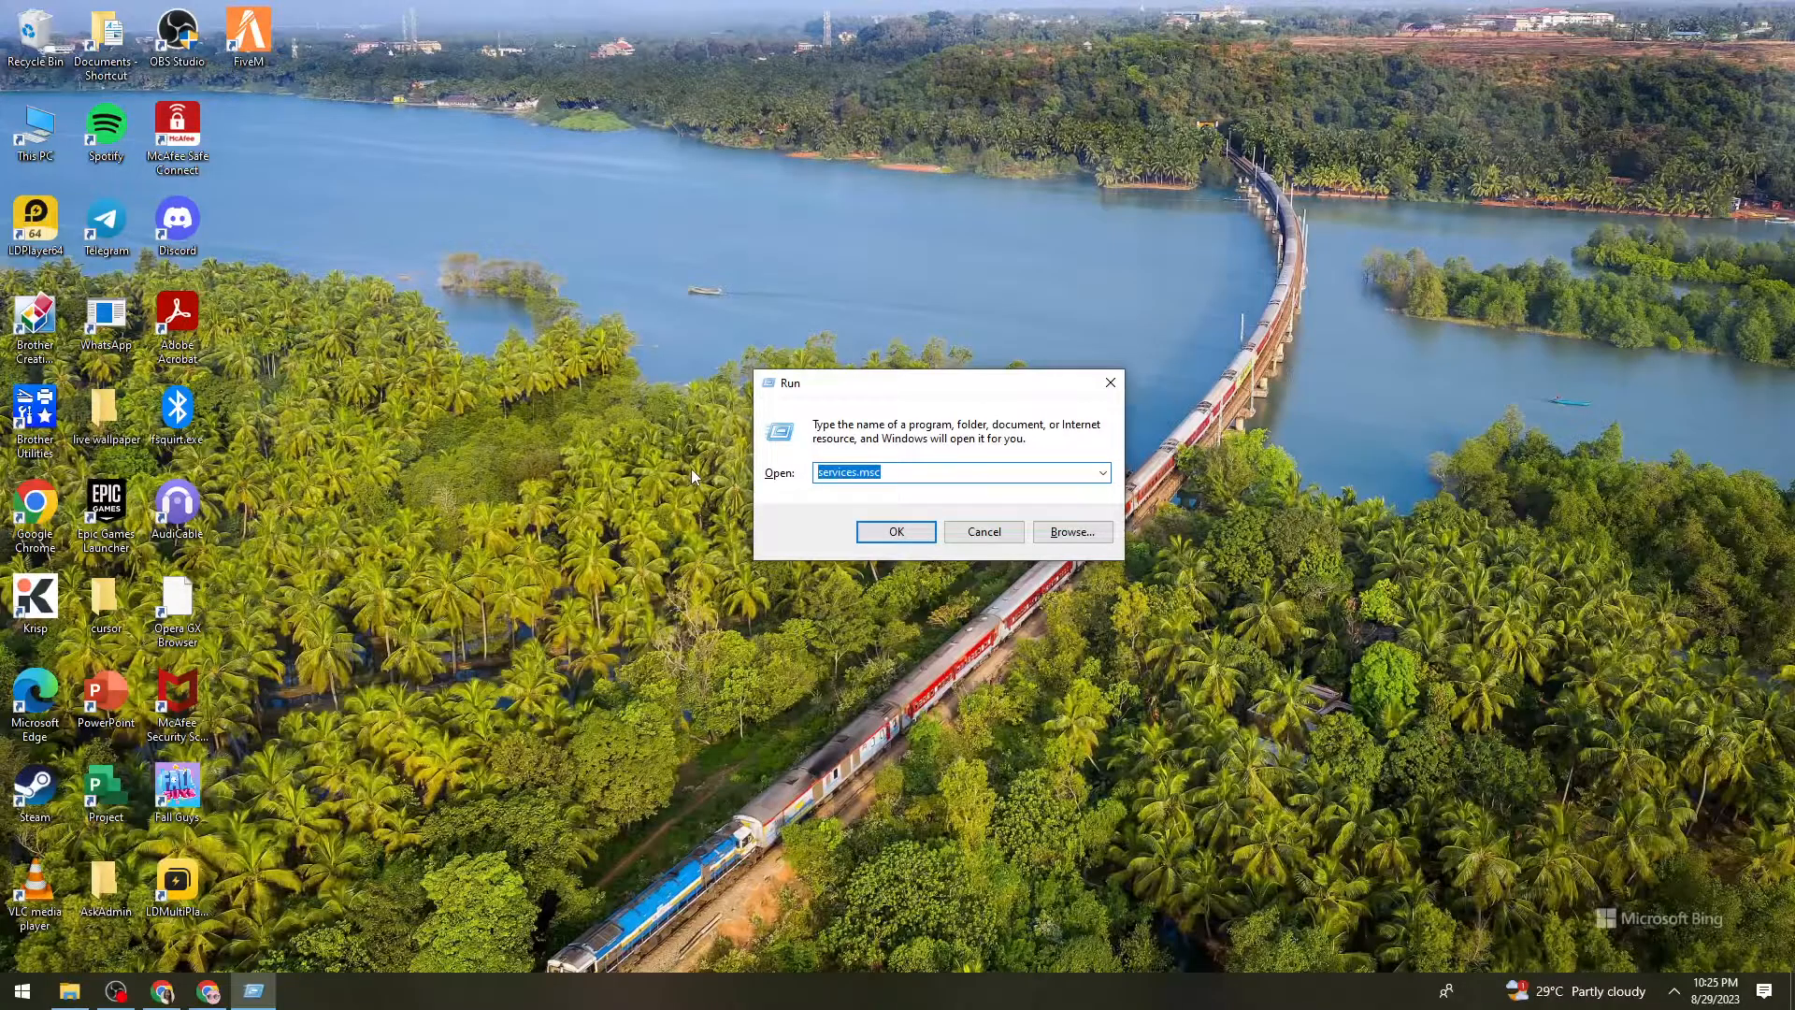
Enter %appdata% in the Run dialog to show the Roaming folder in File Explorer
type("%")
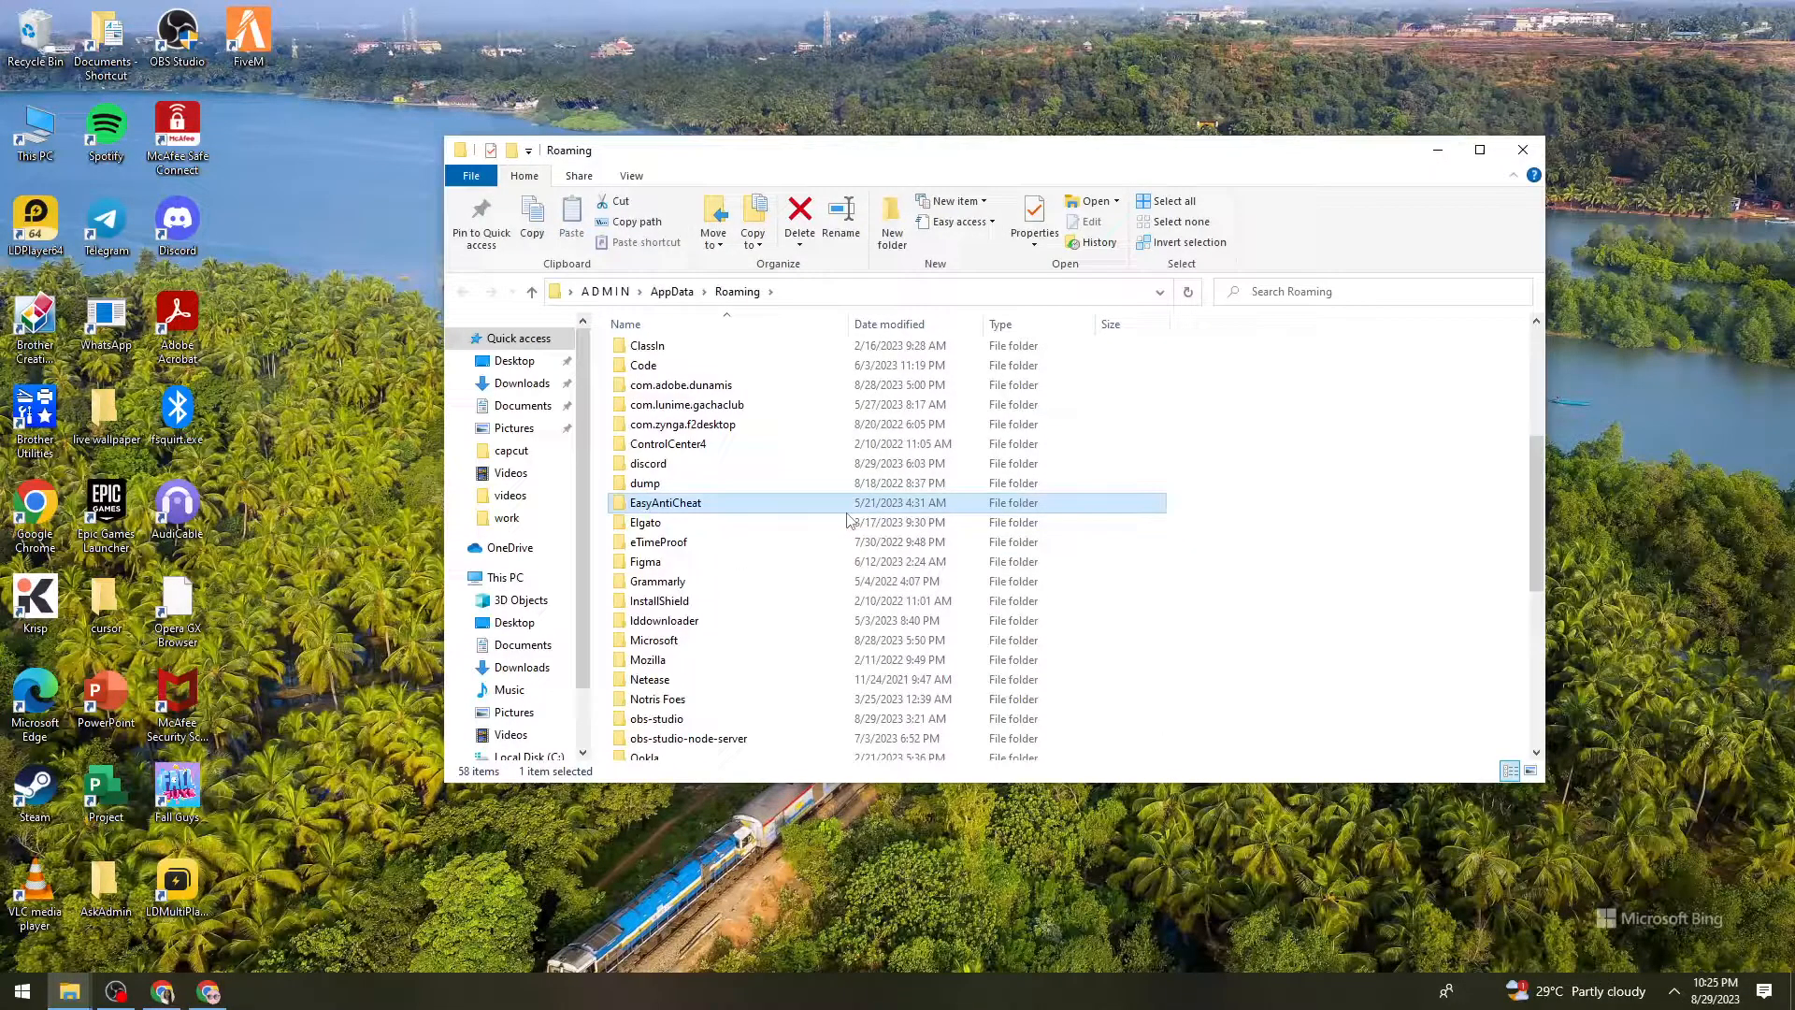
Select the Figma folder in Roaming and bring up its context menu actions
left_click(647, 561)
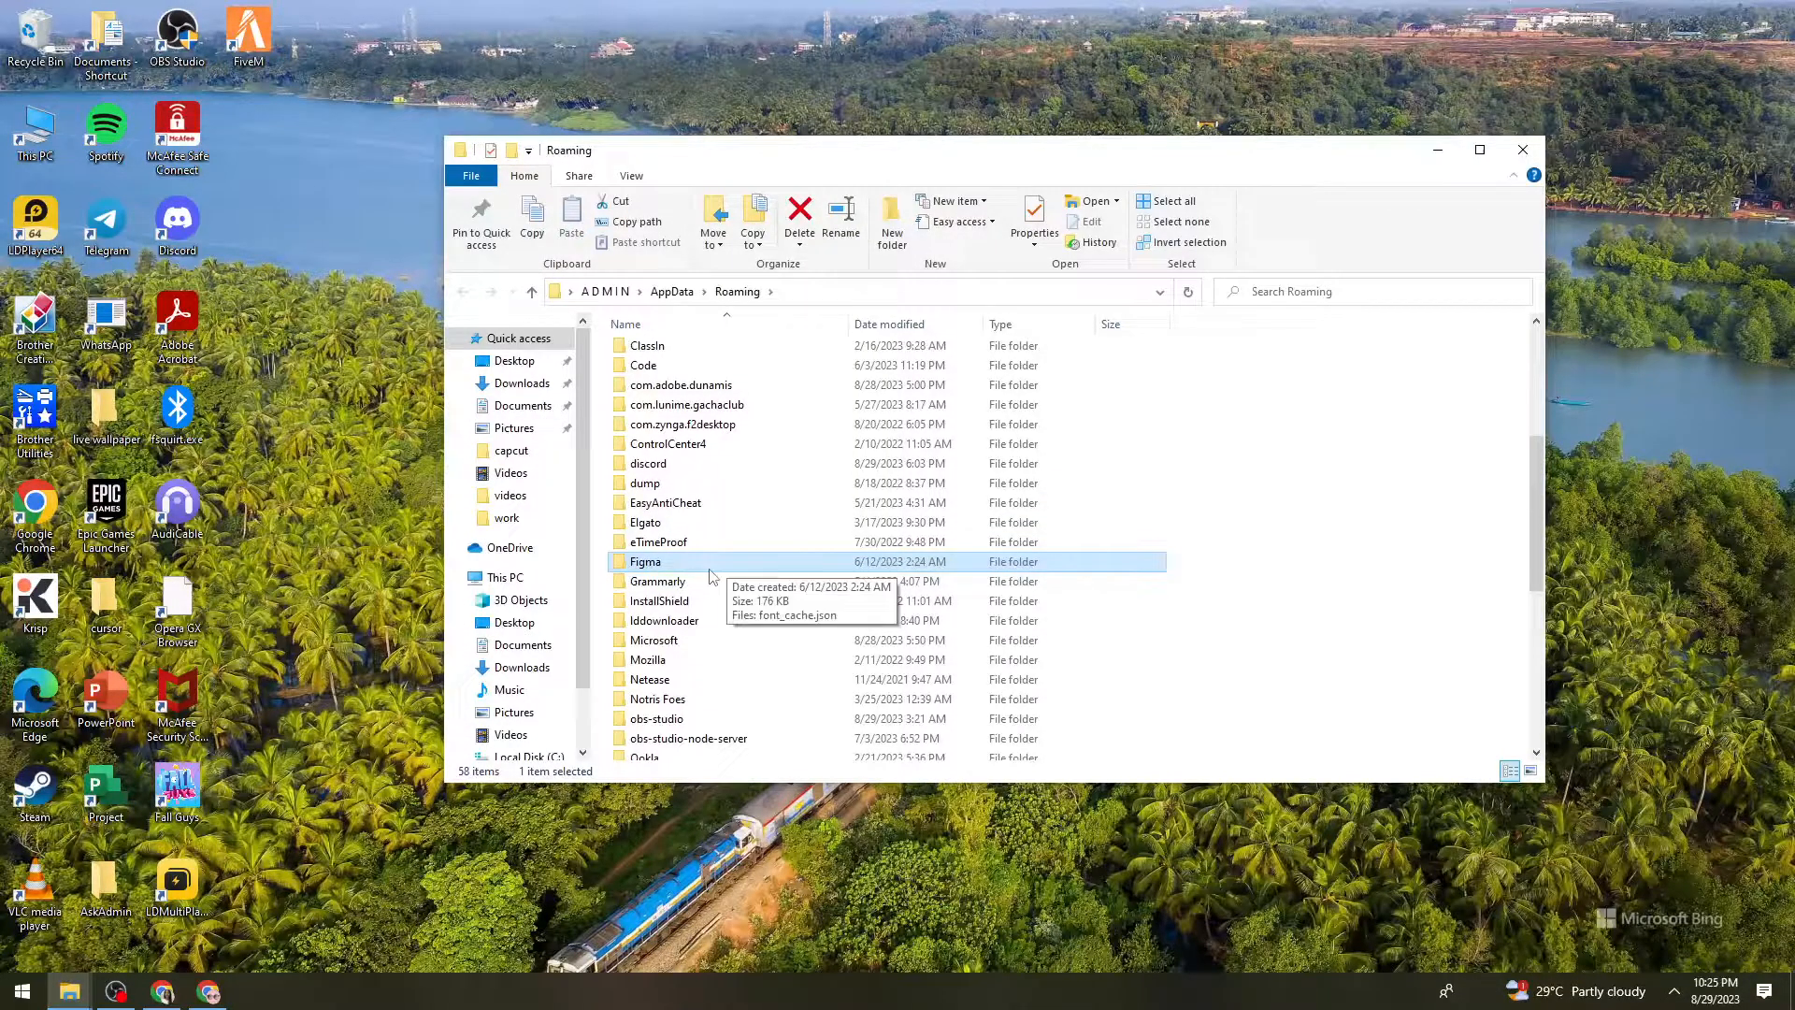
right_click(646, 561)
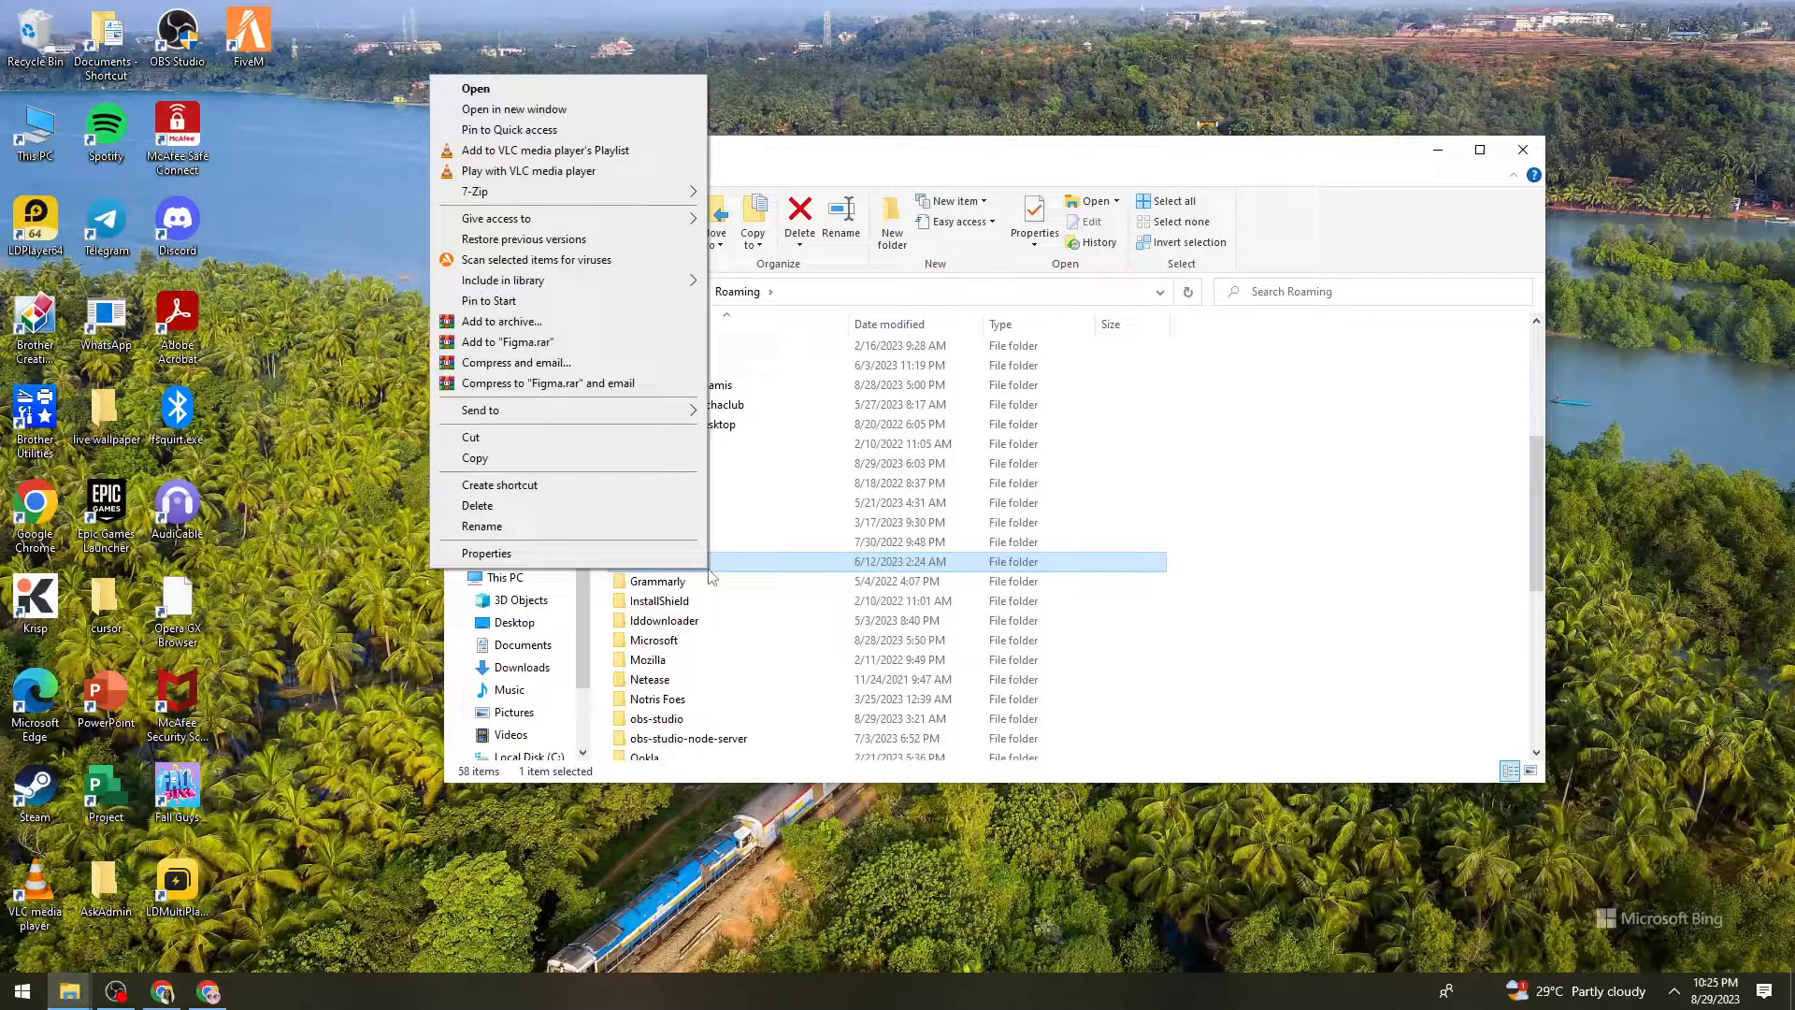
mouse_move(651, 516)
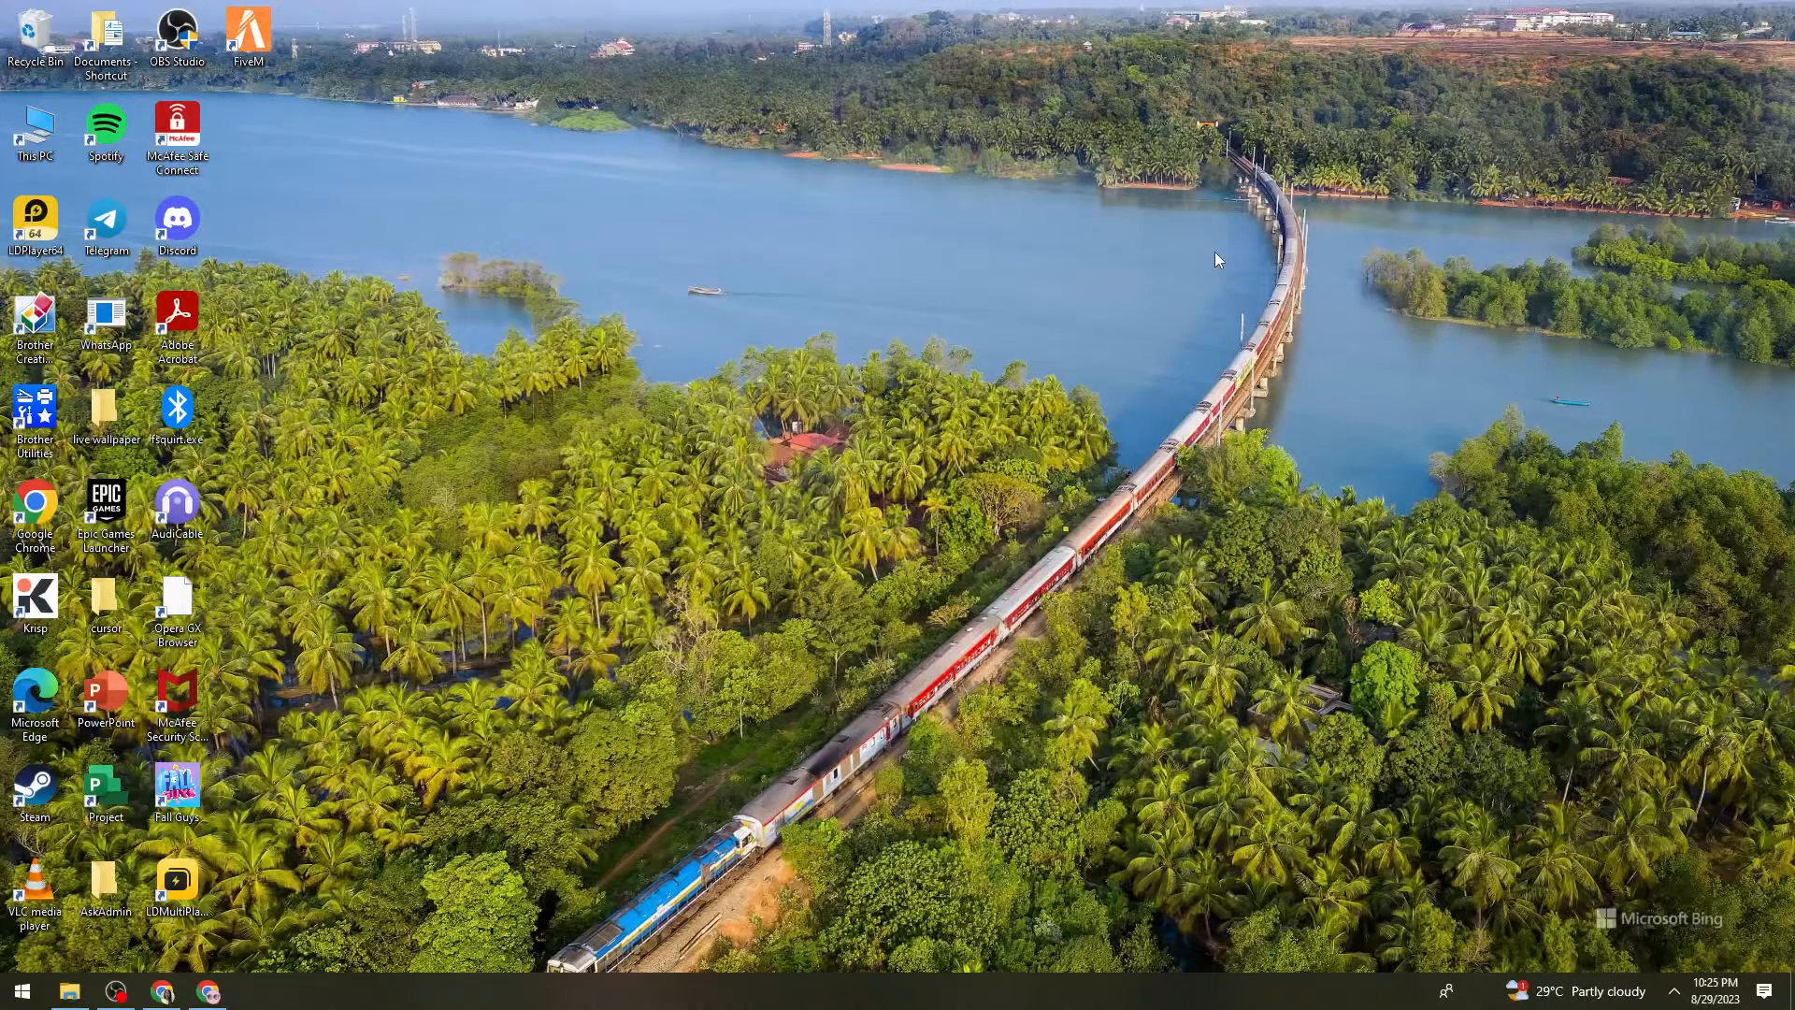
Launch Command Prompt by searching 'cmd' from the Start menu
left_click(26, 987)
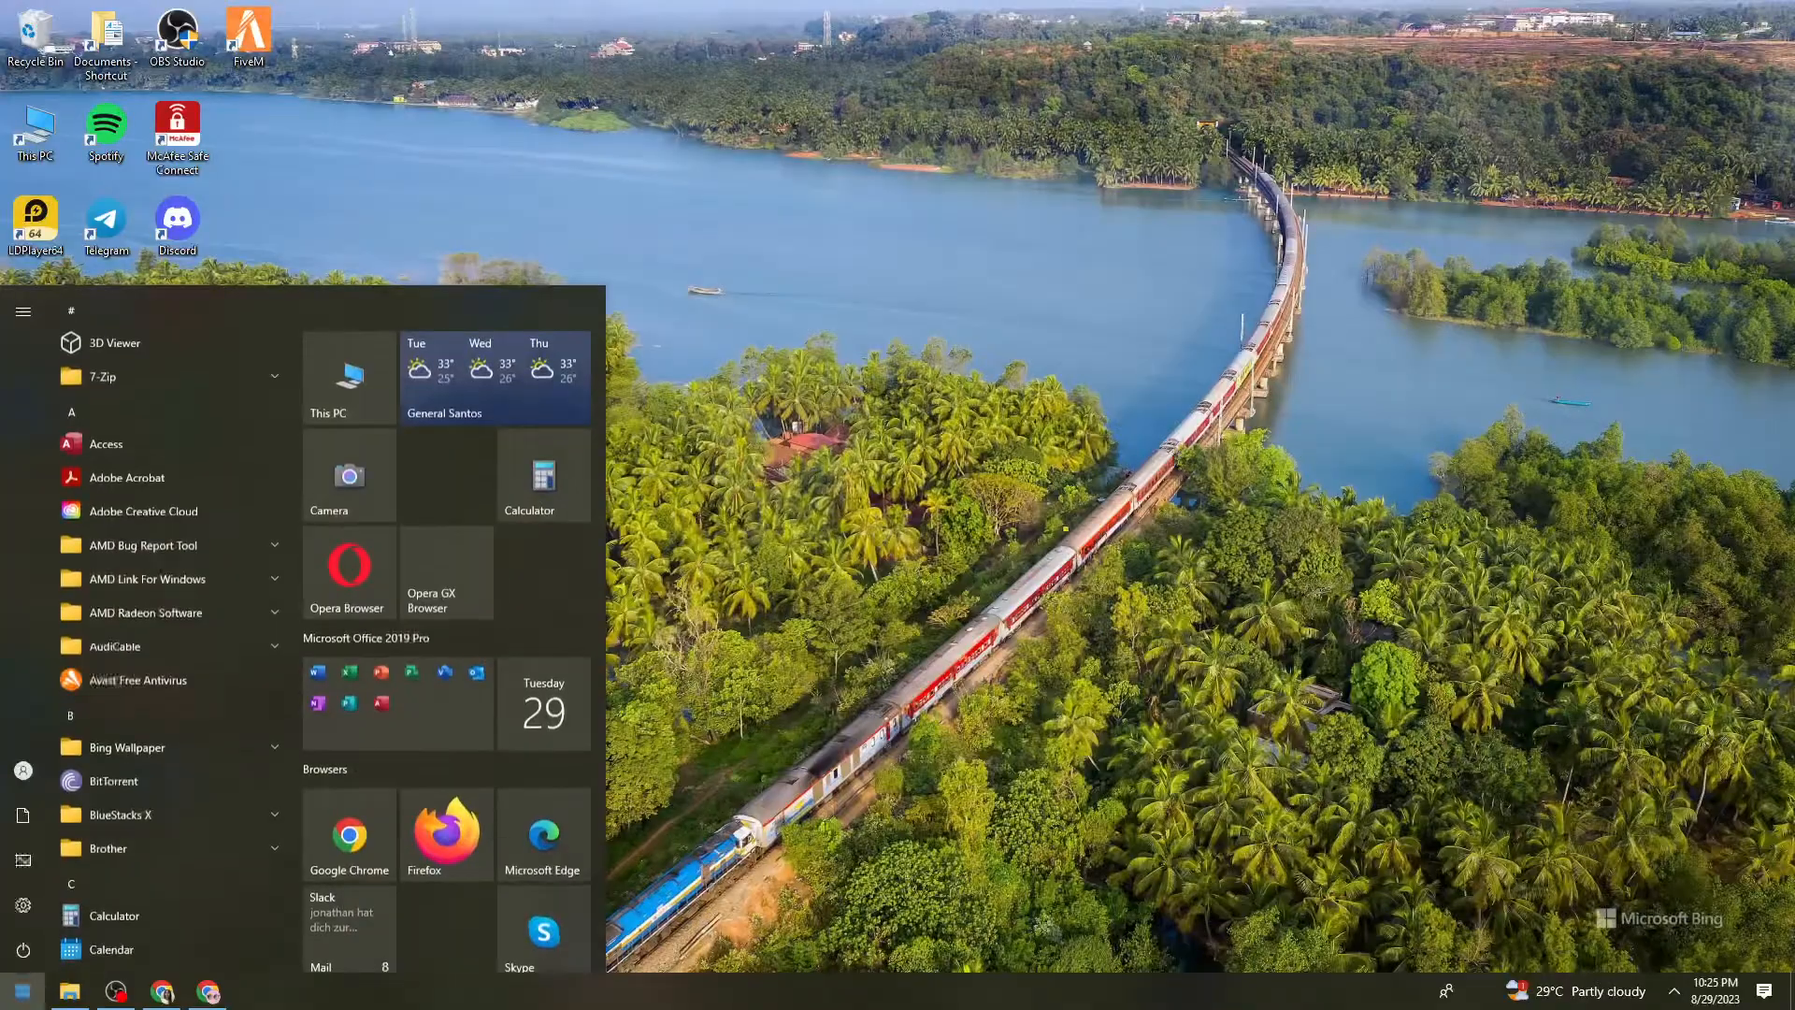
type("cmd")
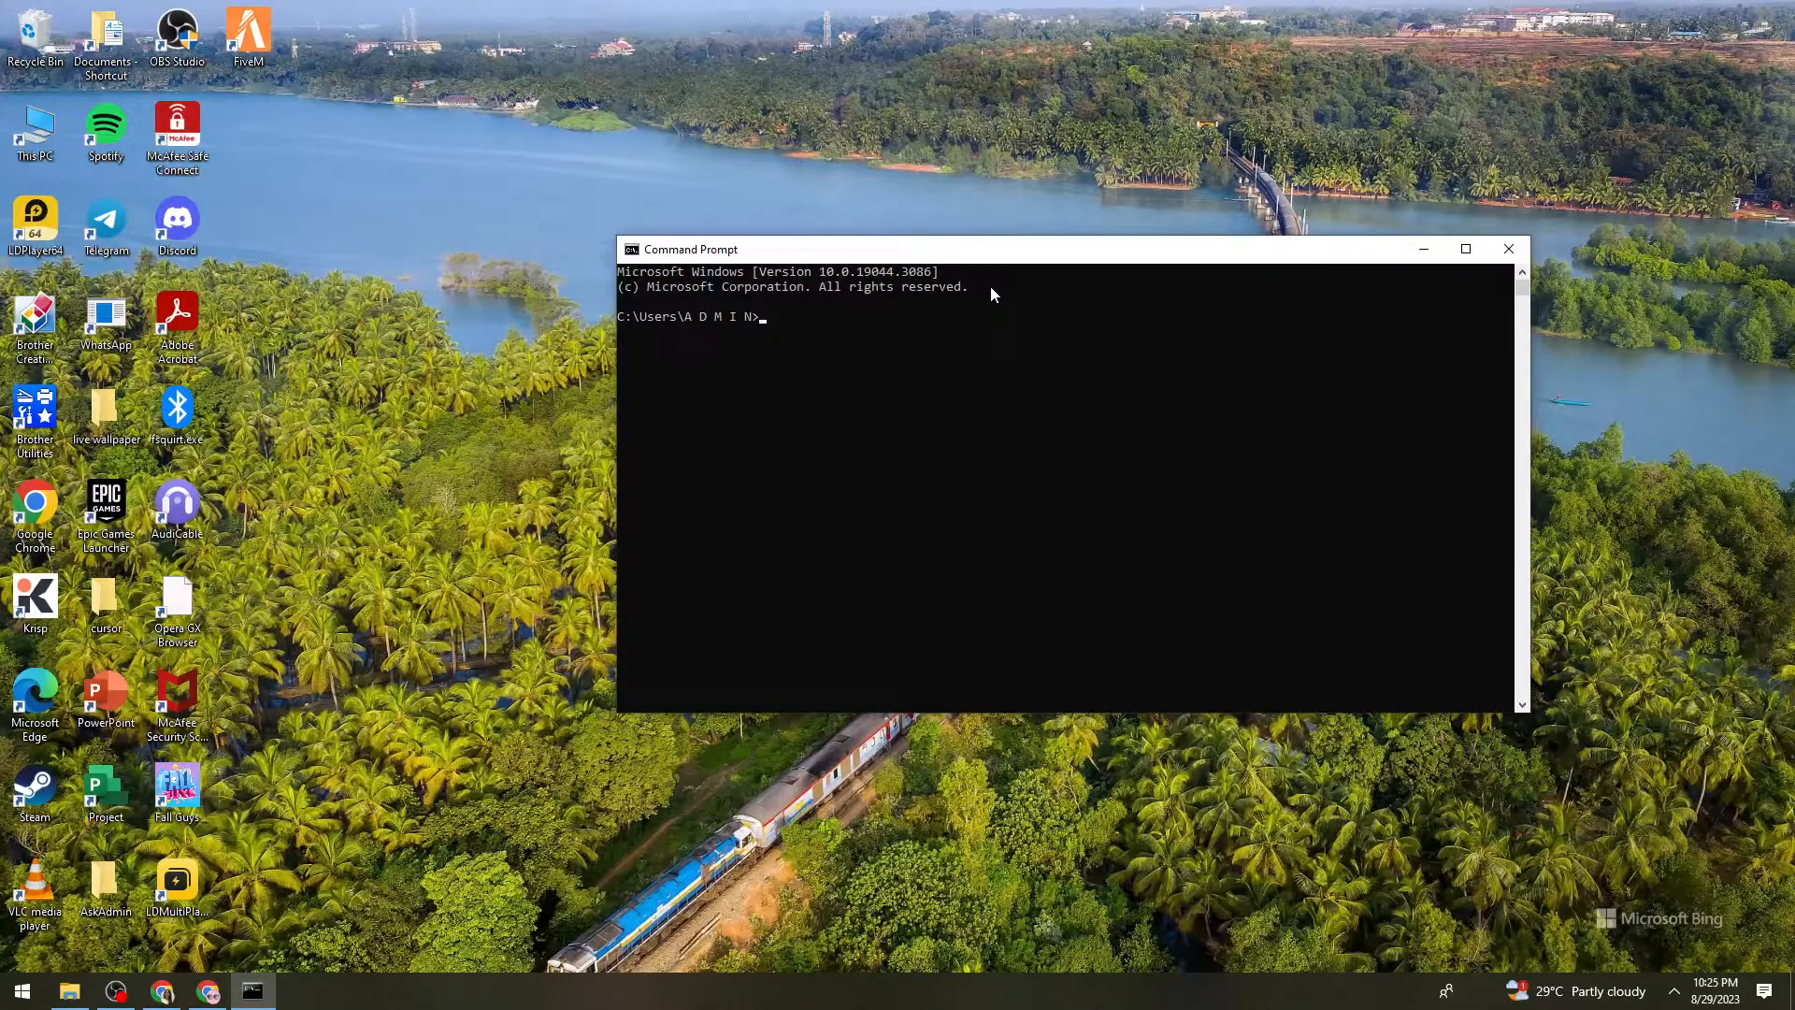
Run ipconfig/flushdns to clear the DNS resolver cache
type("ip")
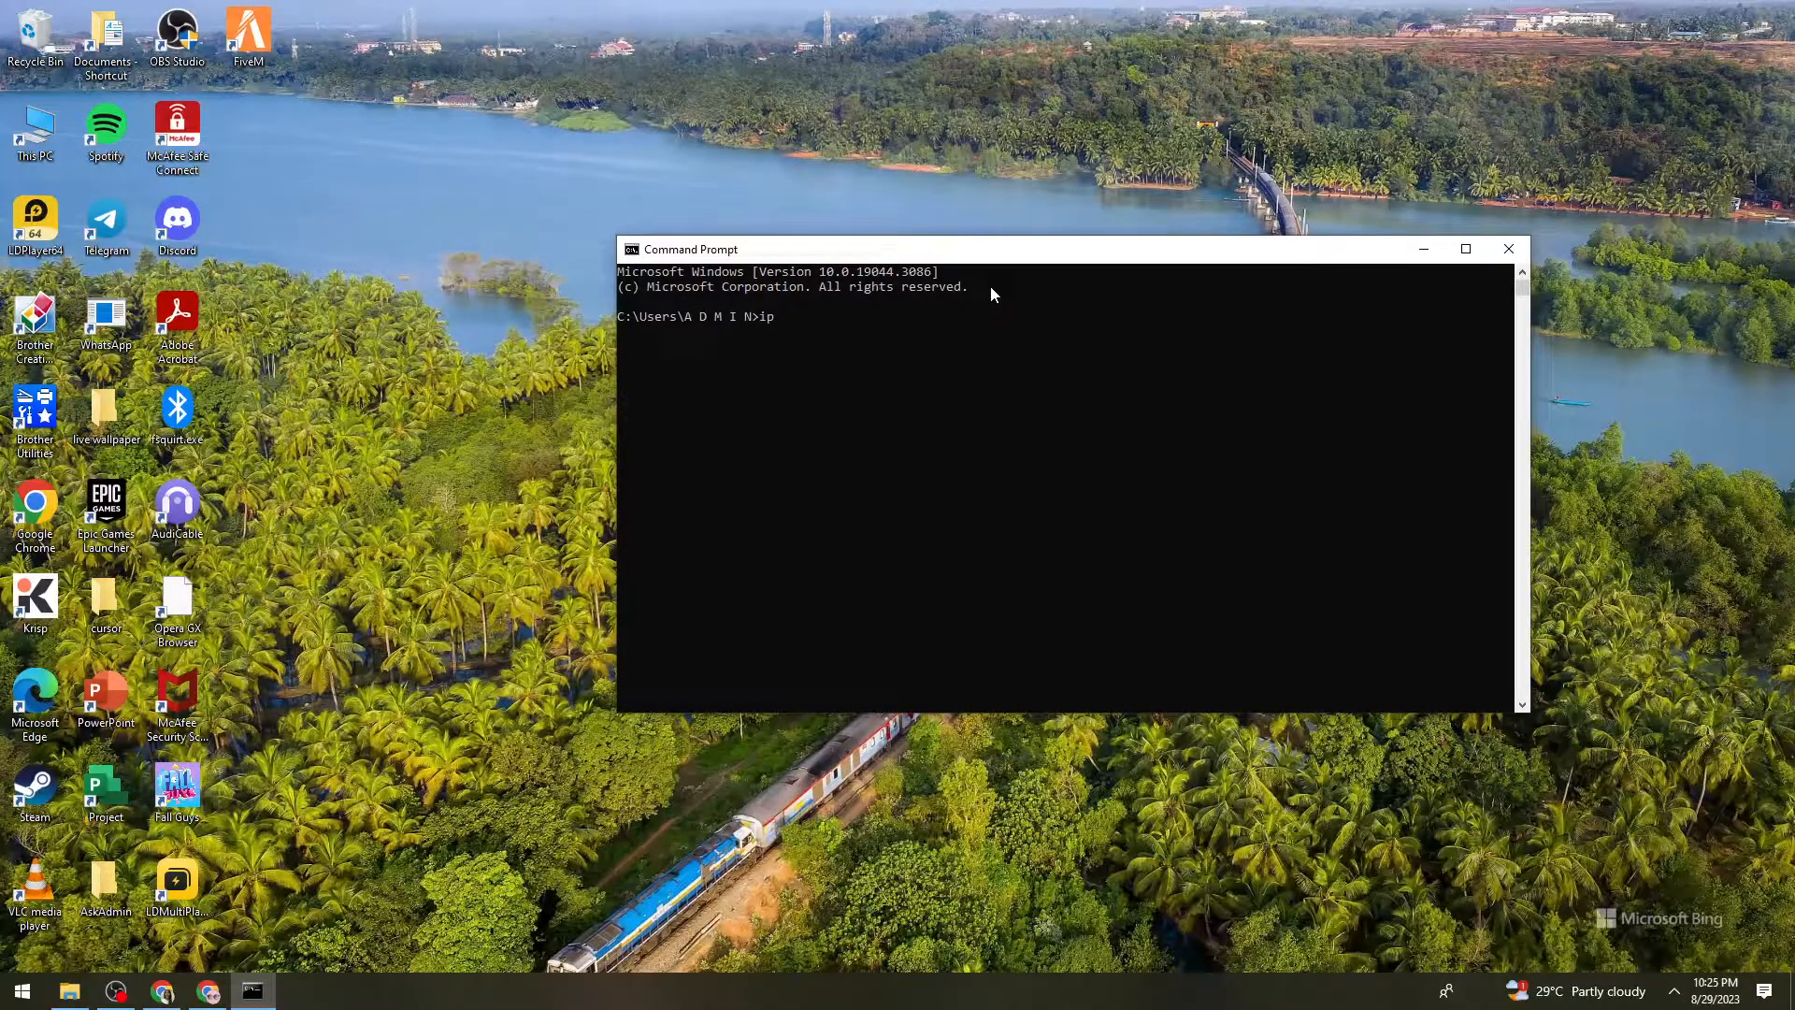
type("con")
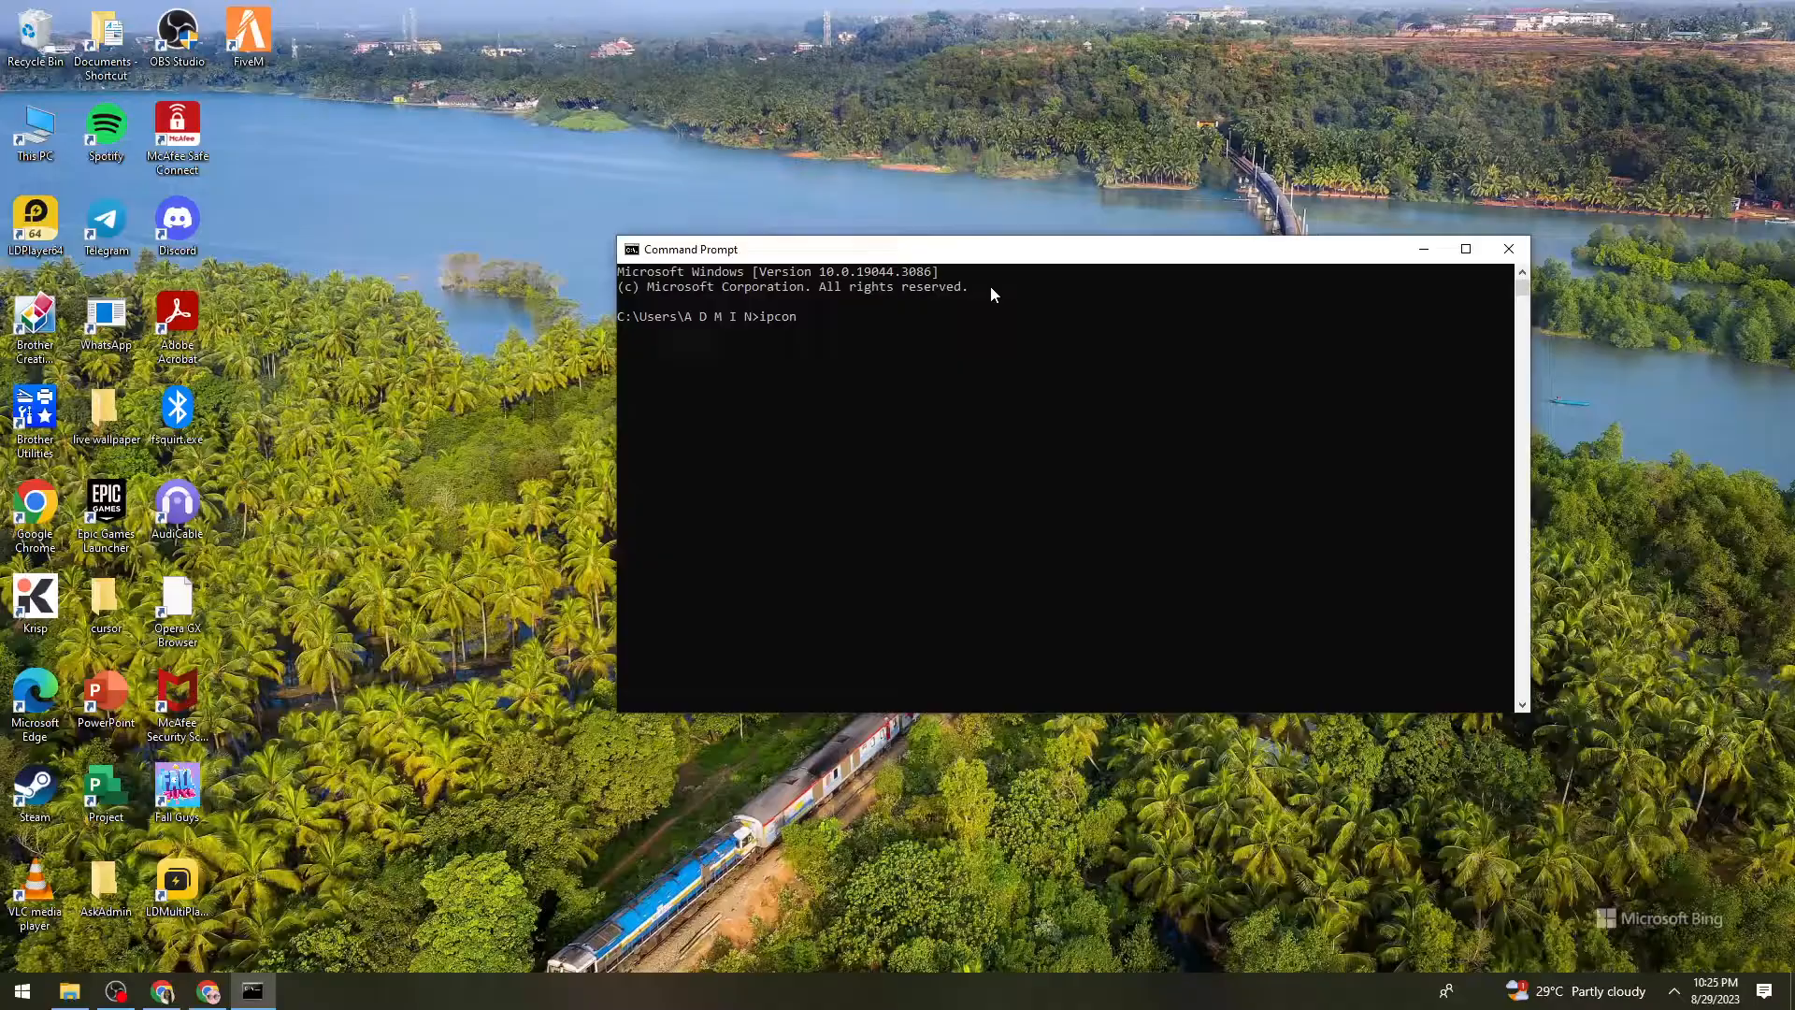
type("fig/")
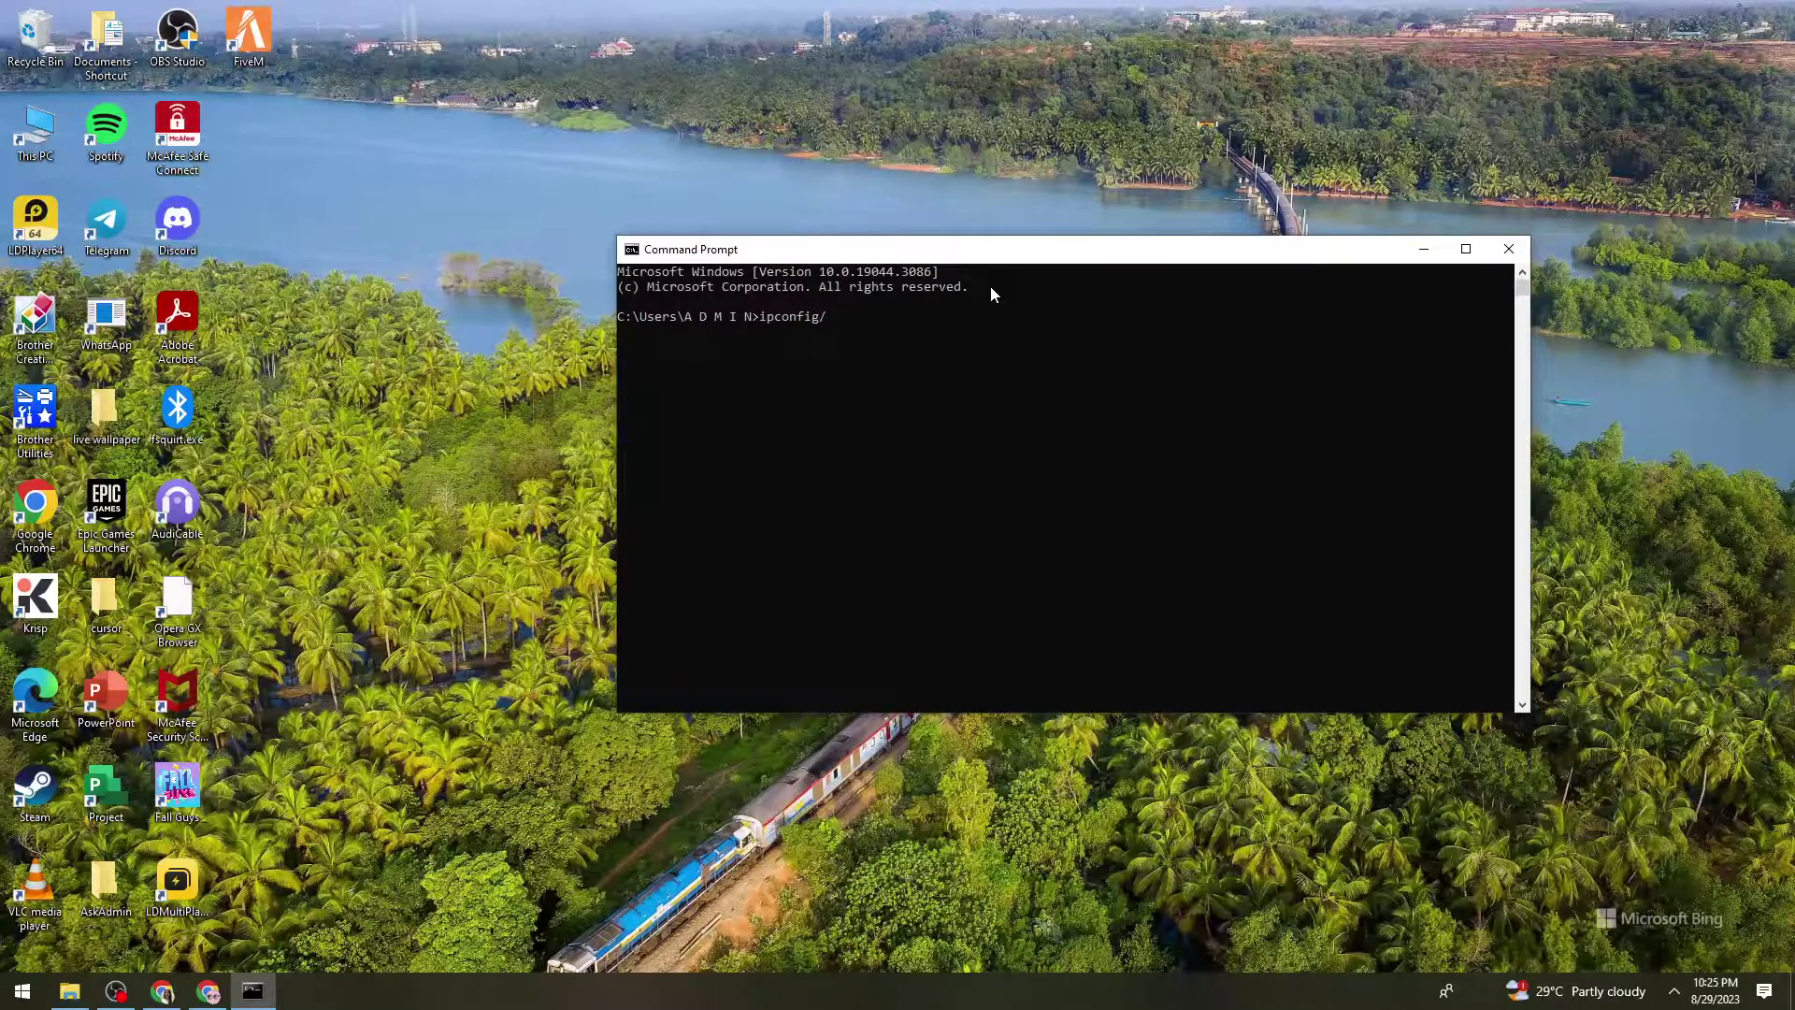
type("flushdns")
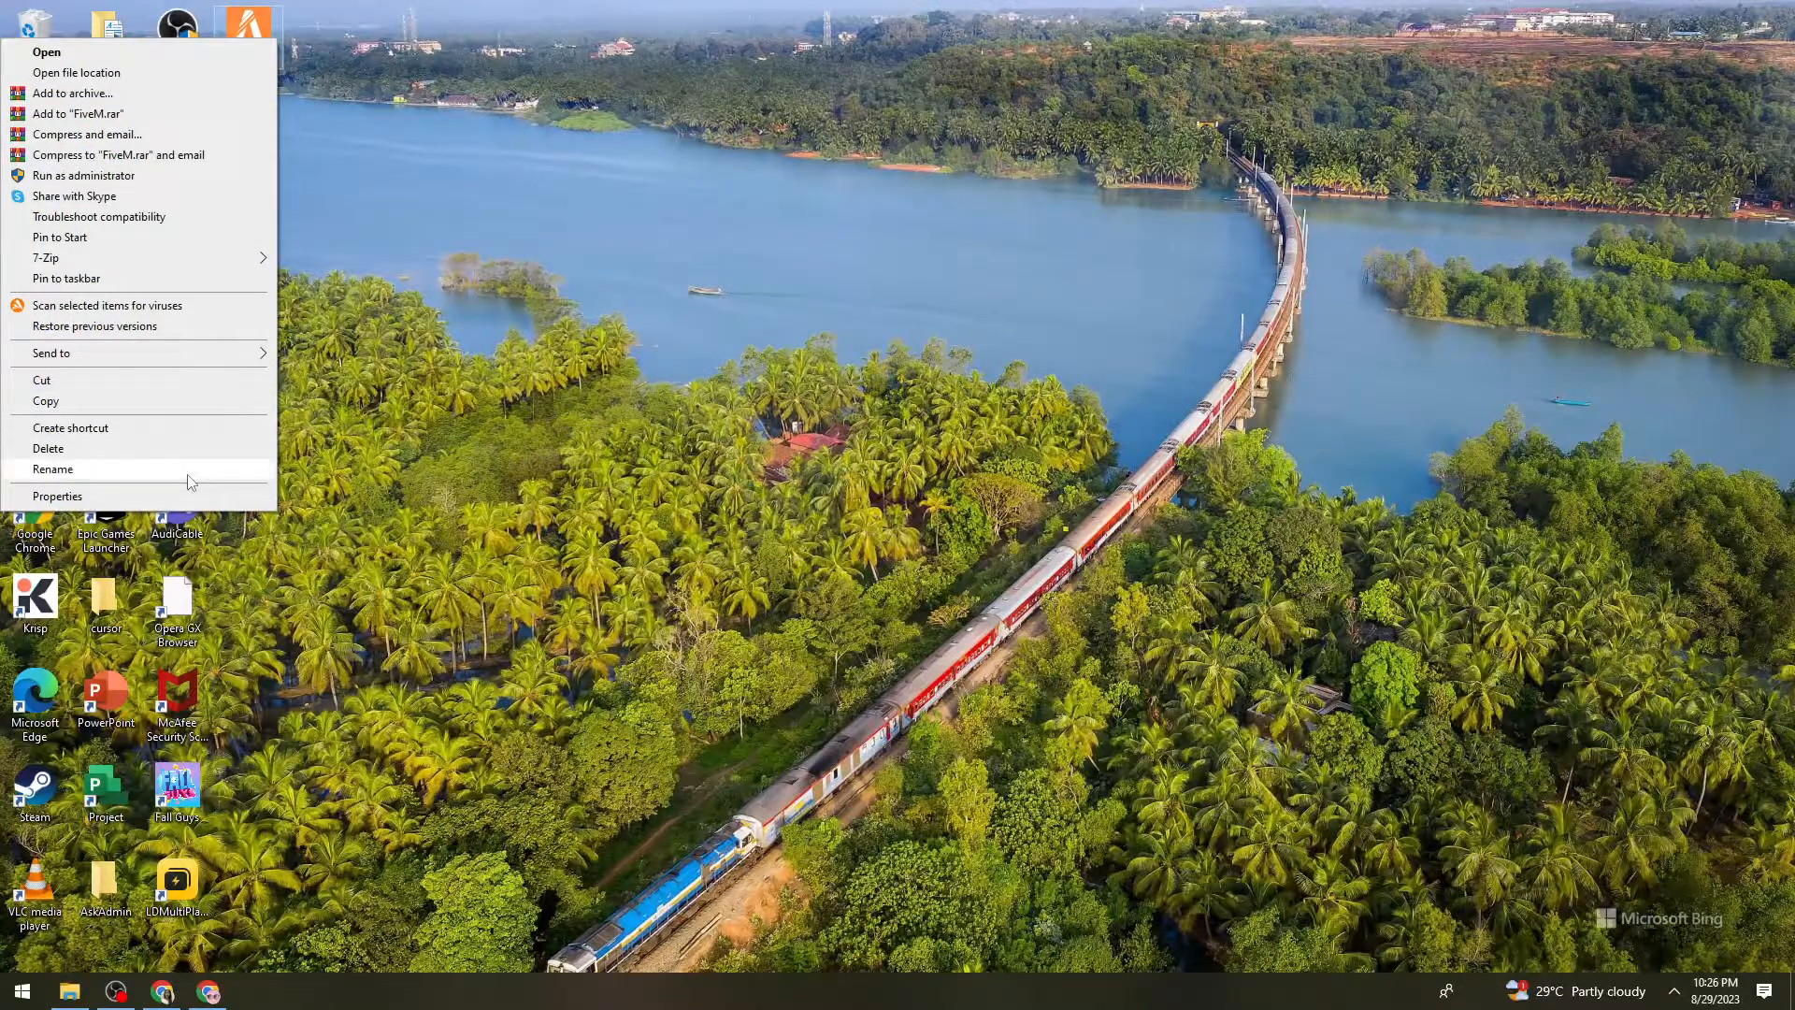
Set FiveM to Windows 8 compatibility, run as administrator, fullscreen optimizations disabled, and apply
left_click(56, 496)
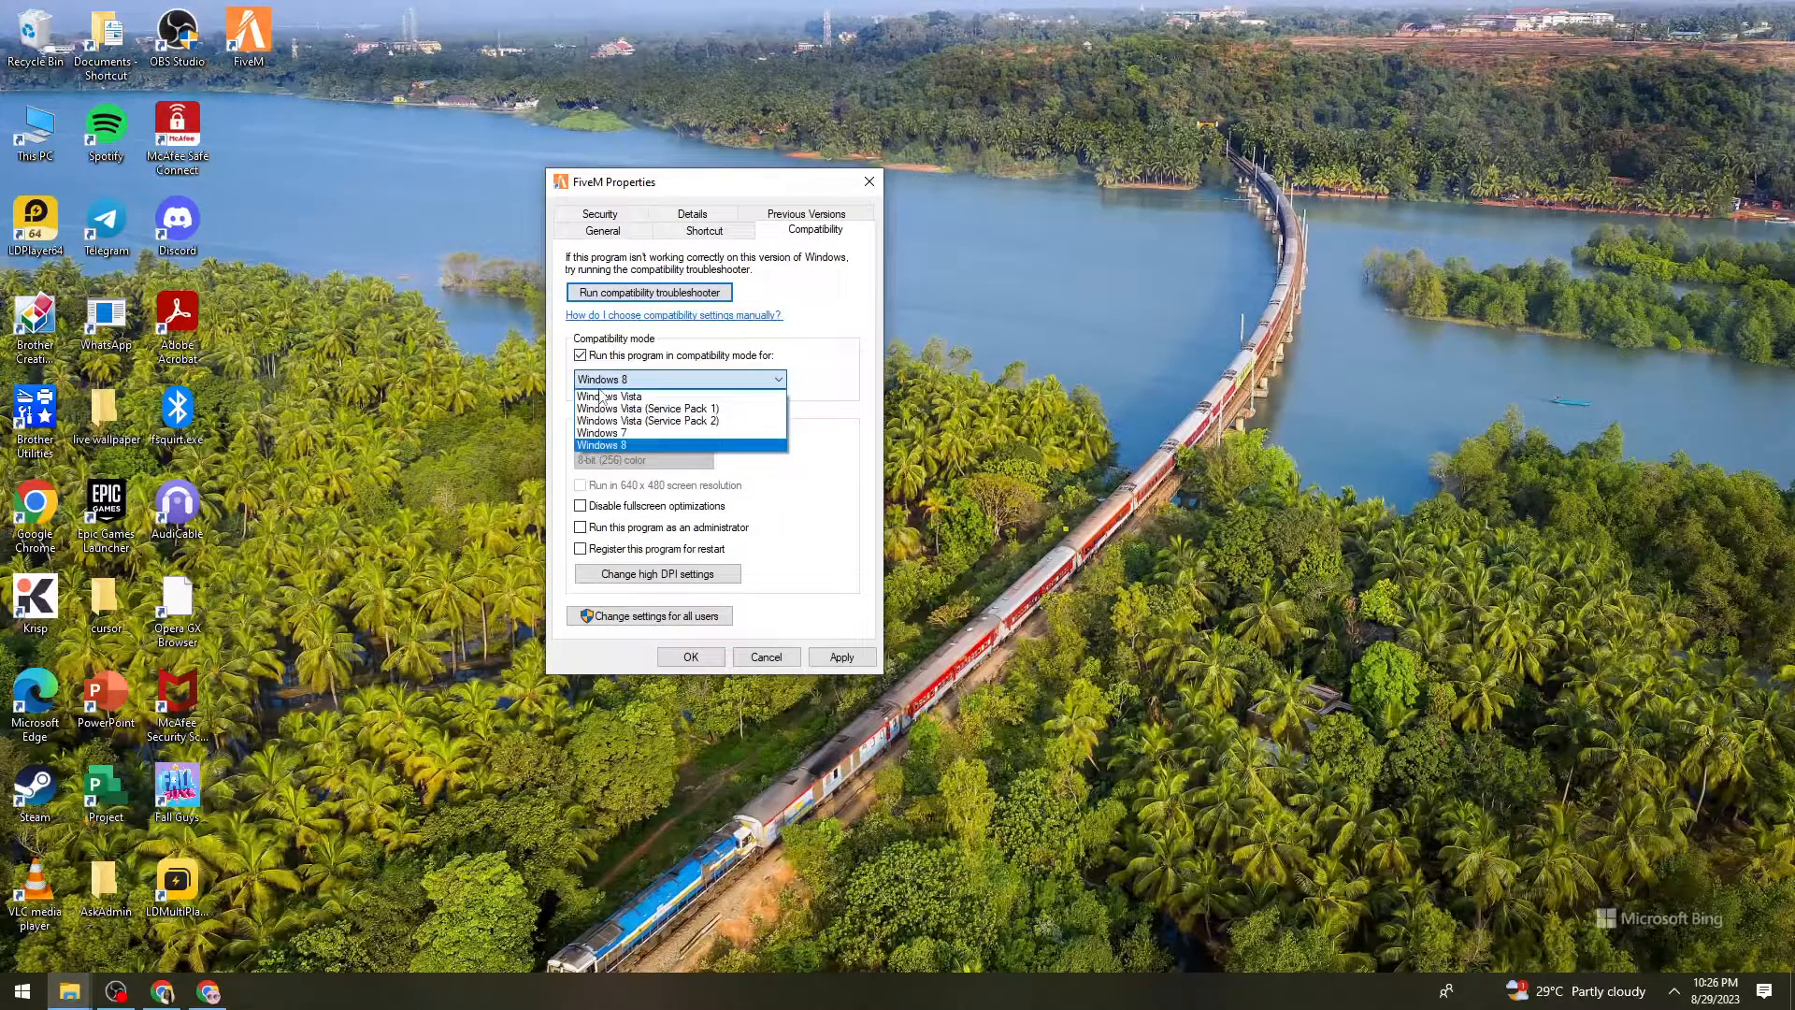
mouse_move(628, 451)
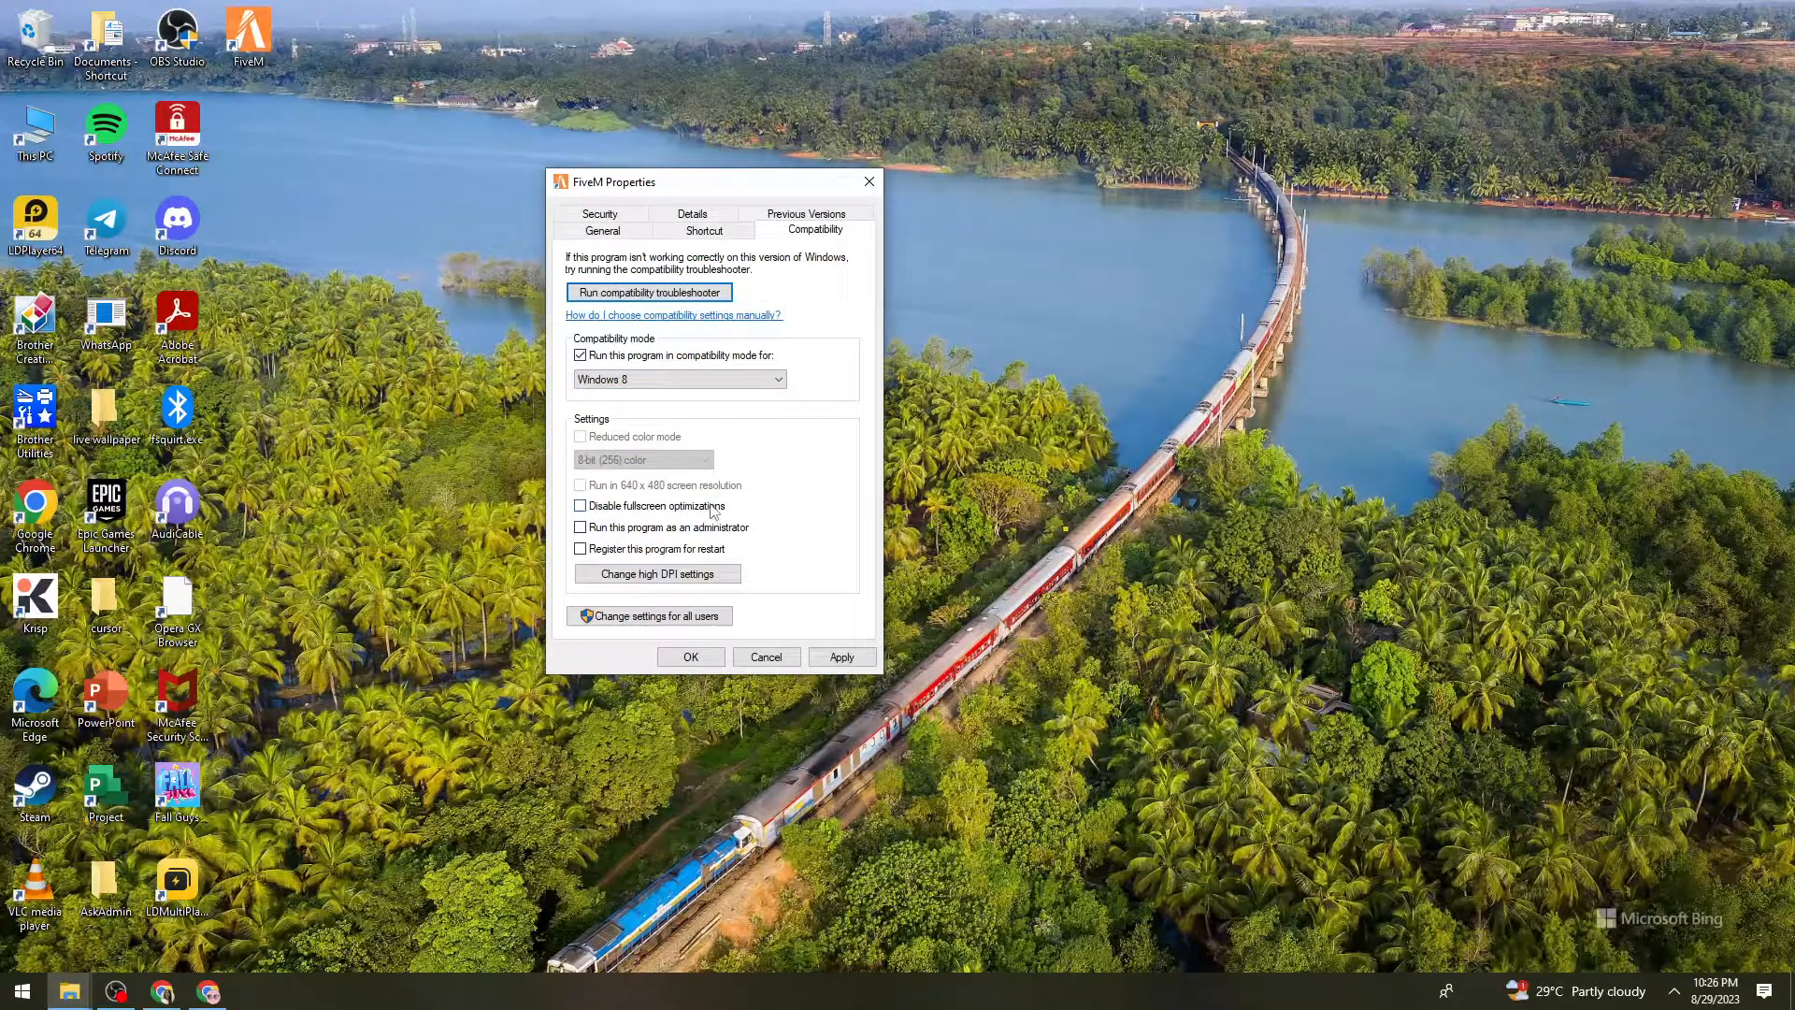
left_click(579, 505)
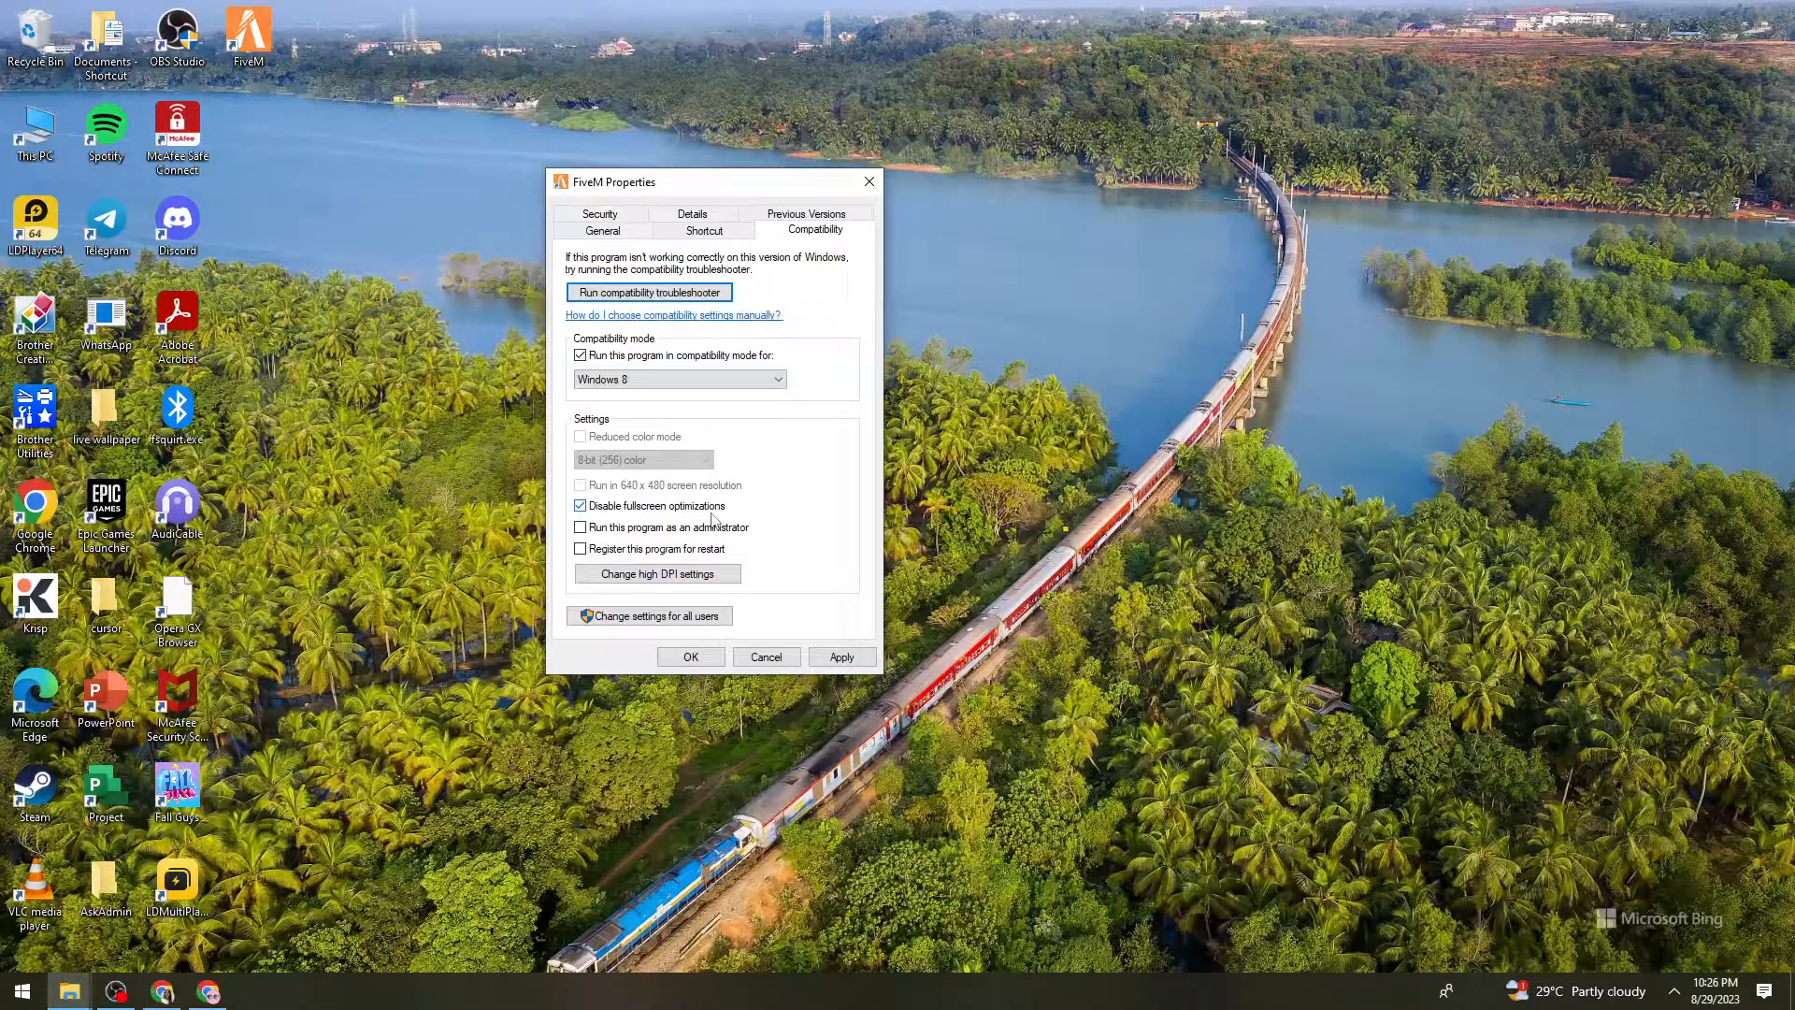
left_click(580, 528)
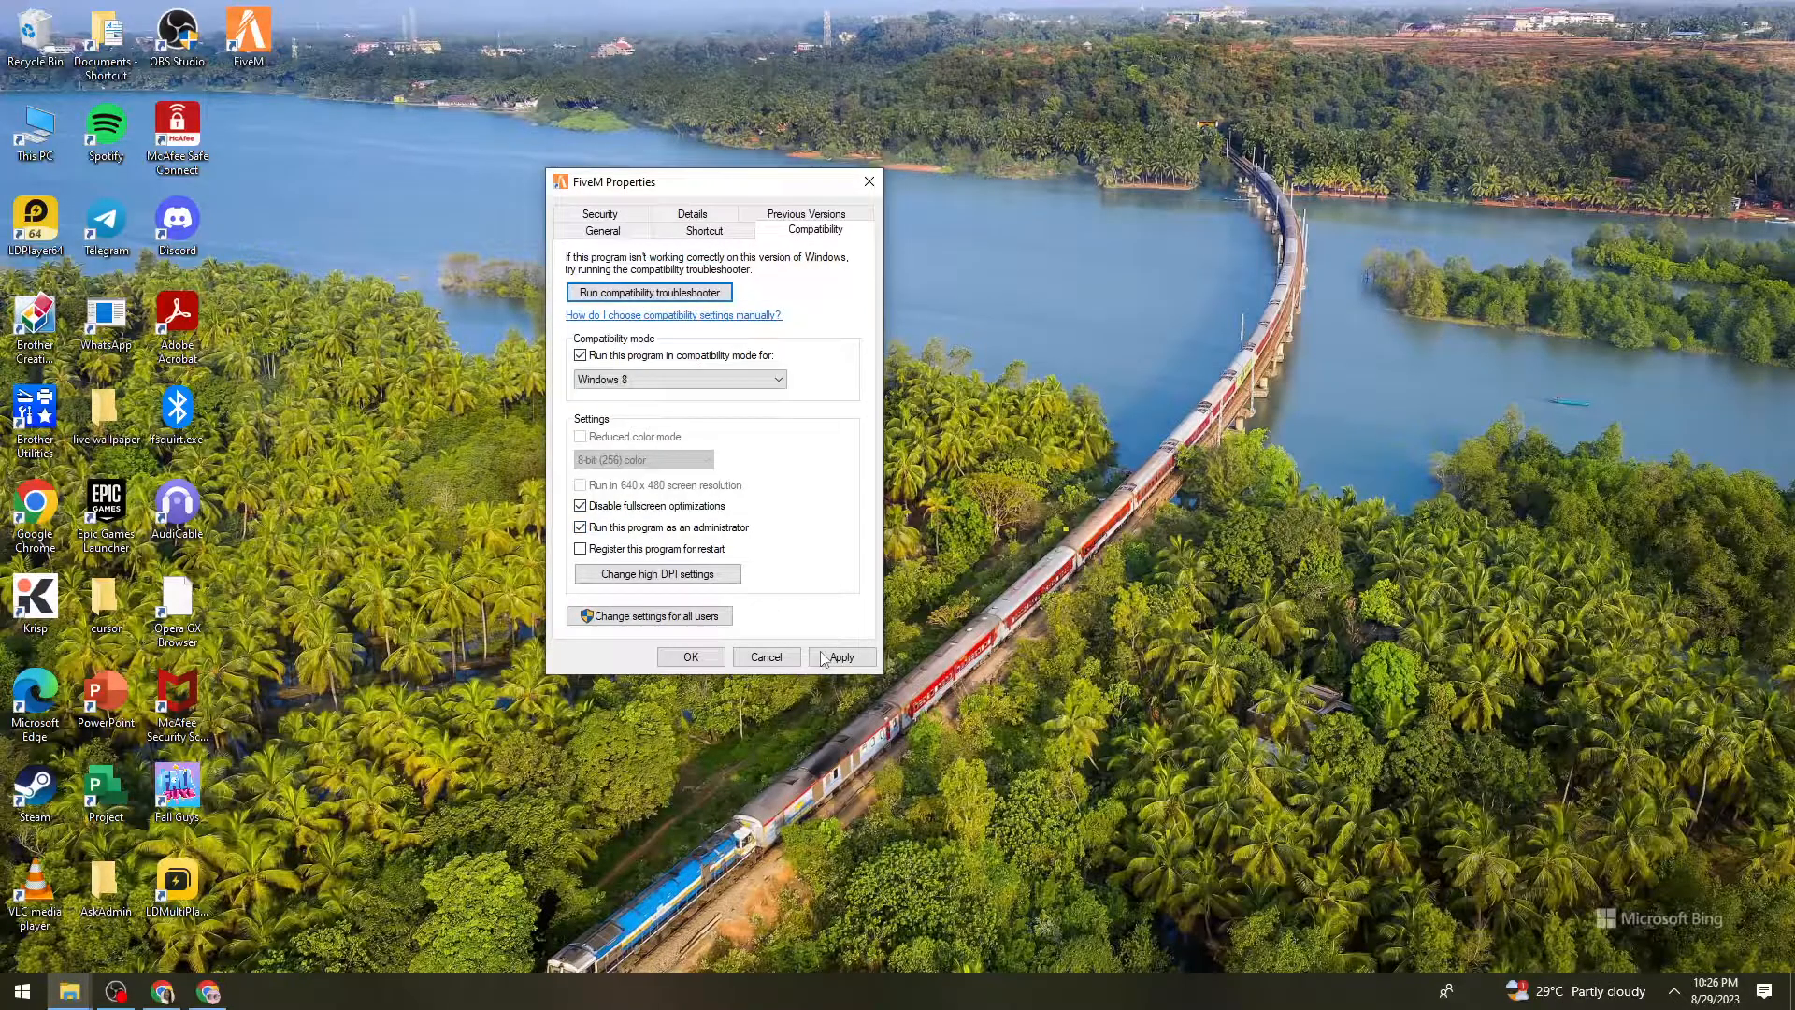
left_click(692, 656)
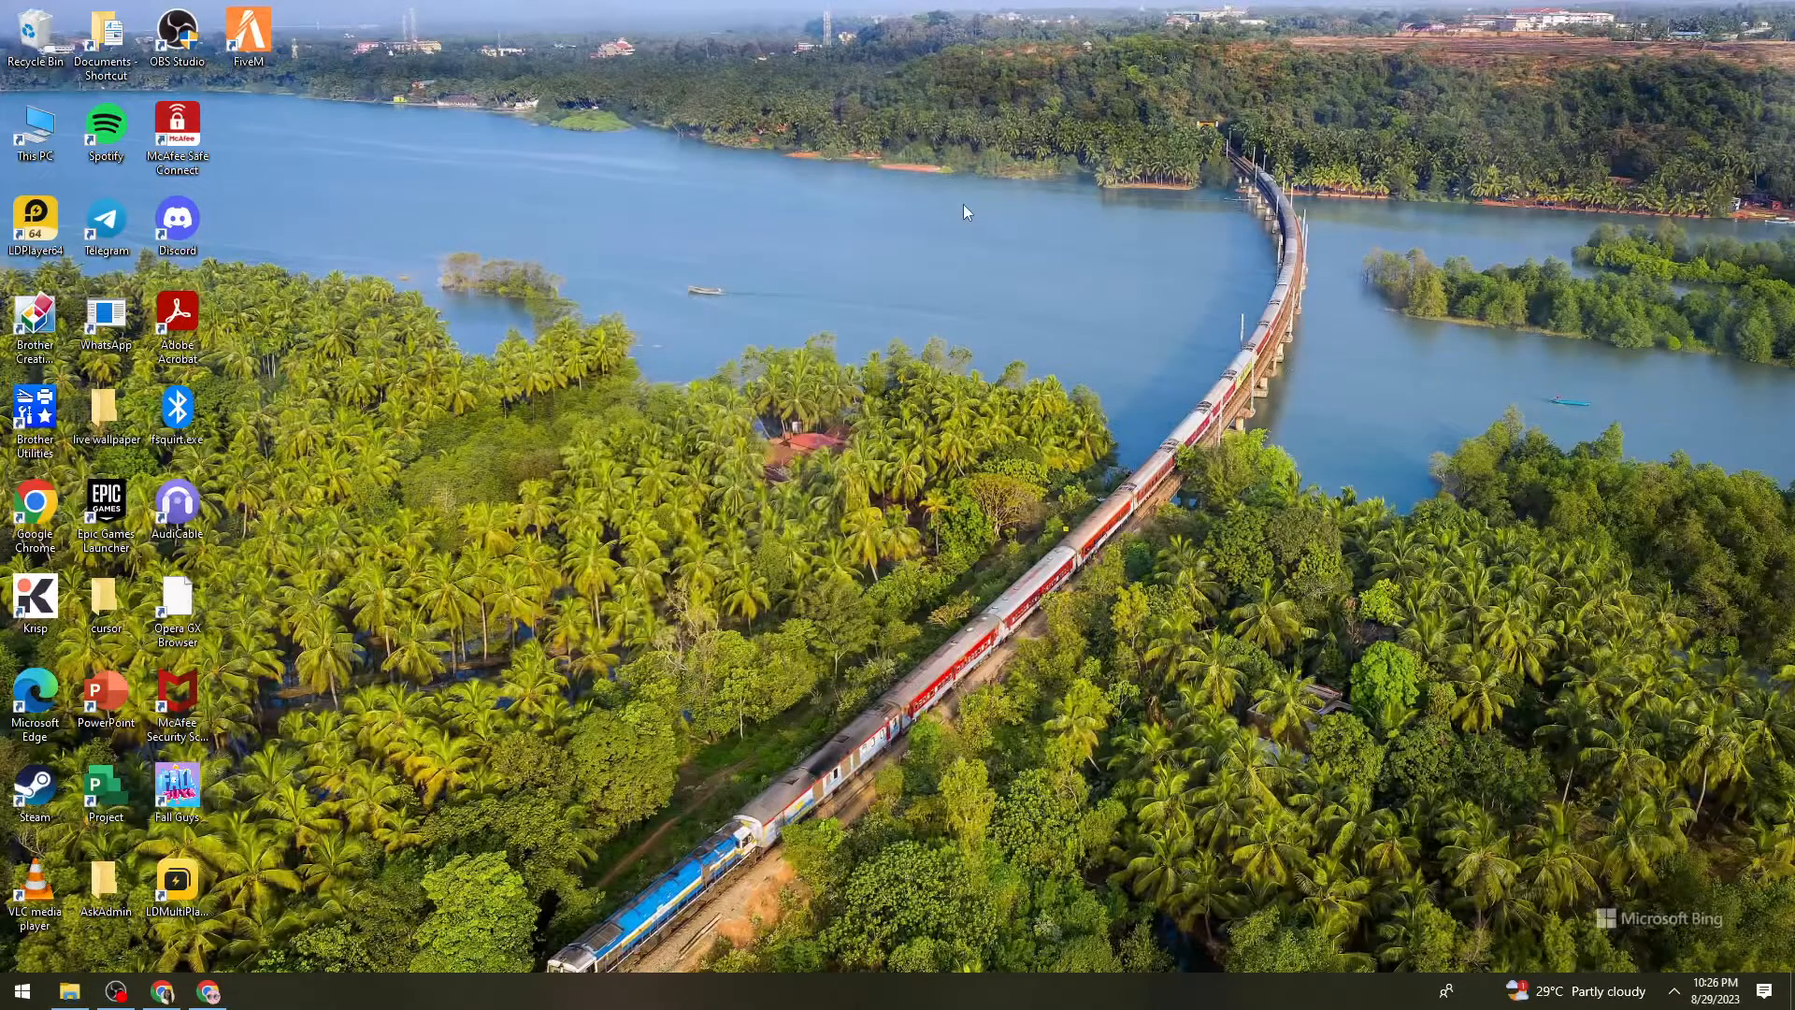
mouse_move(909, 297)
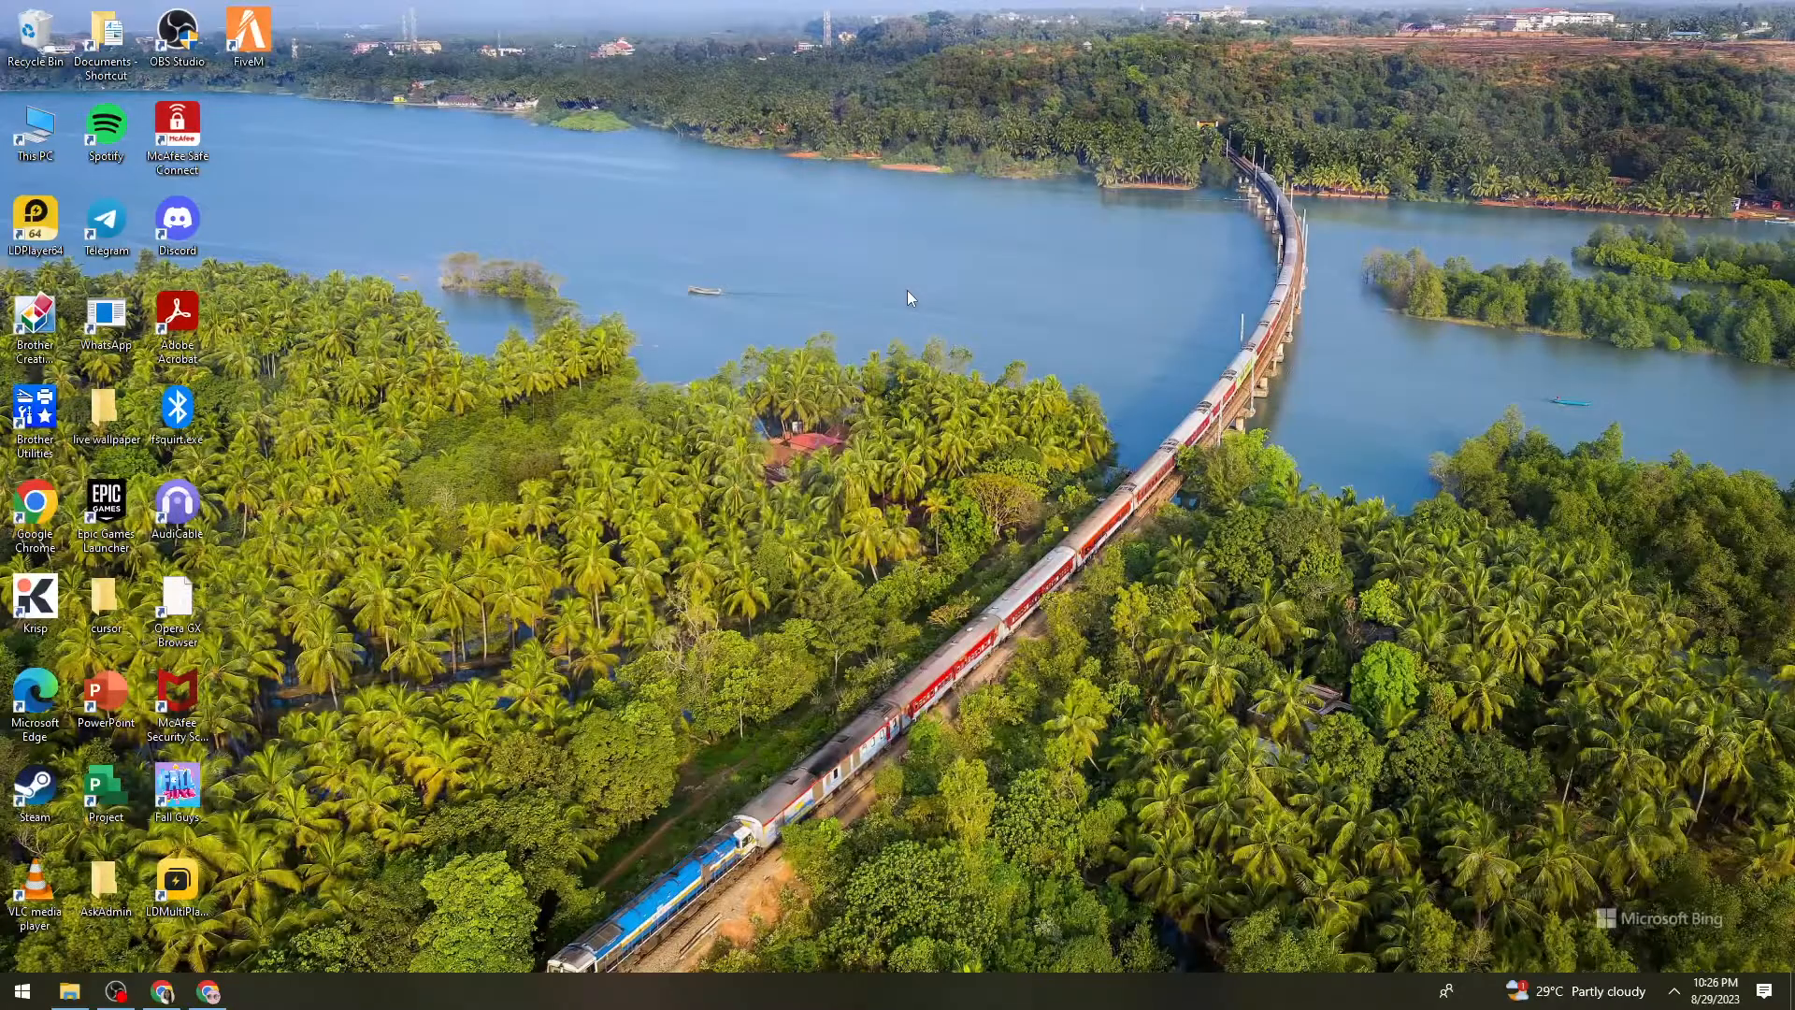